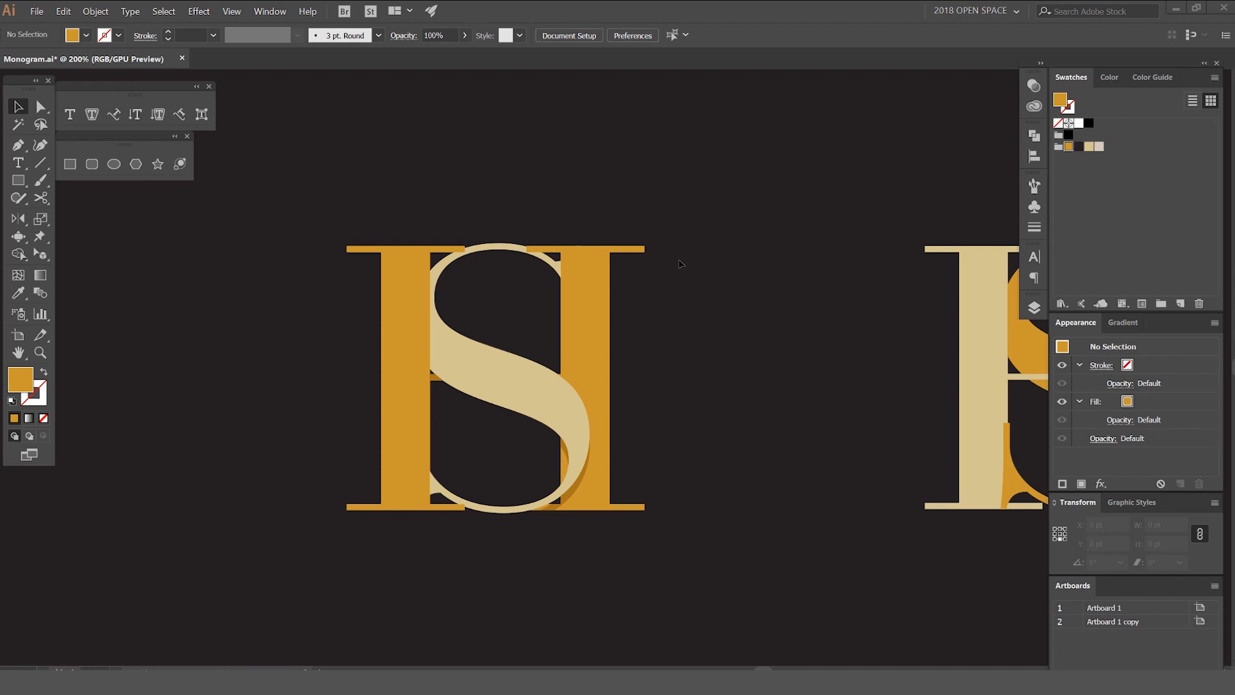
pyautogui.moveTo(447, 283)
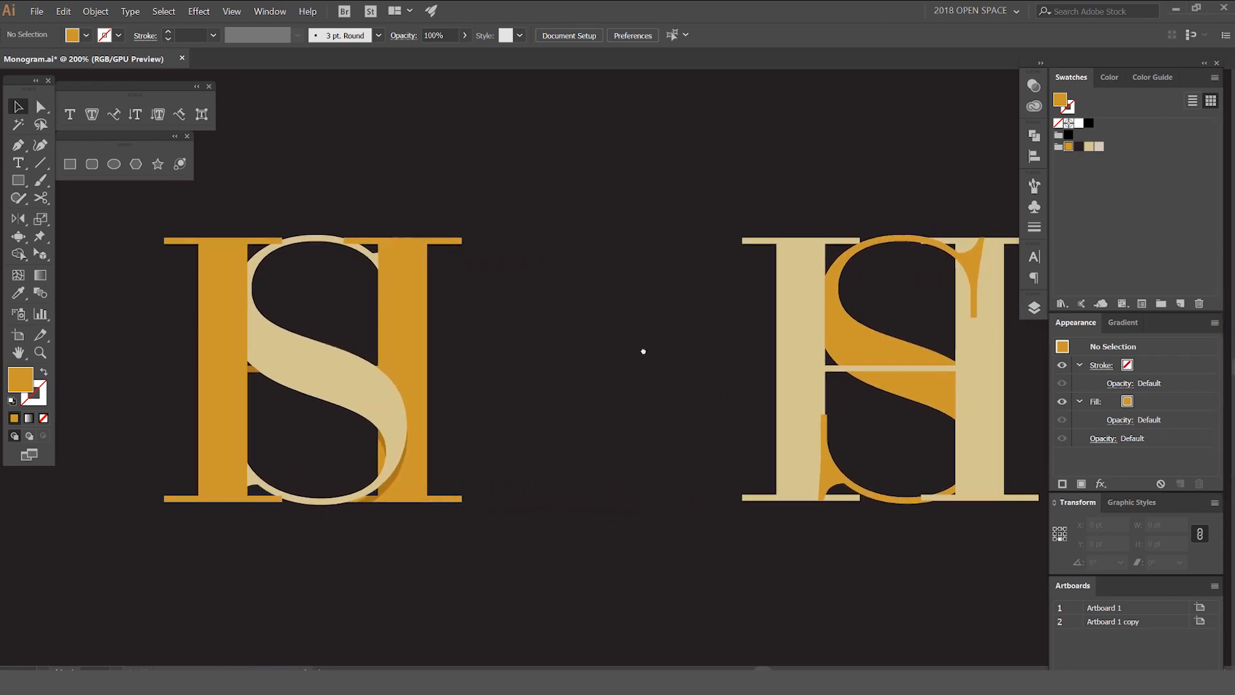
# - Scroll across the finished H and S monogram artboards toward the empty dark artboard
pyautogui.hscroll(3)
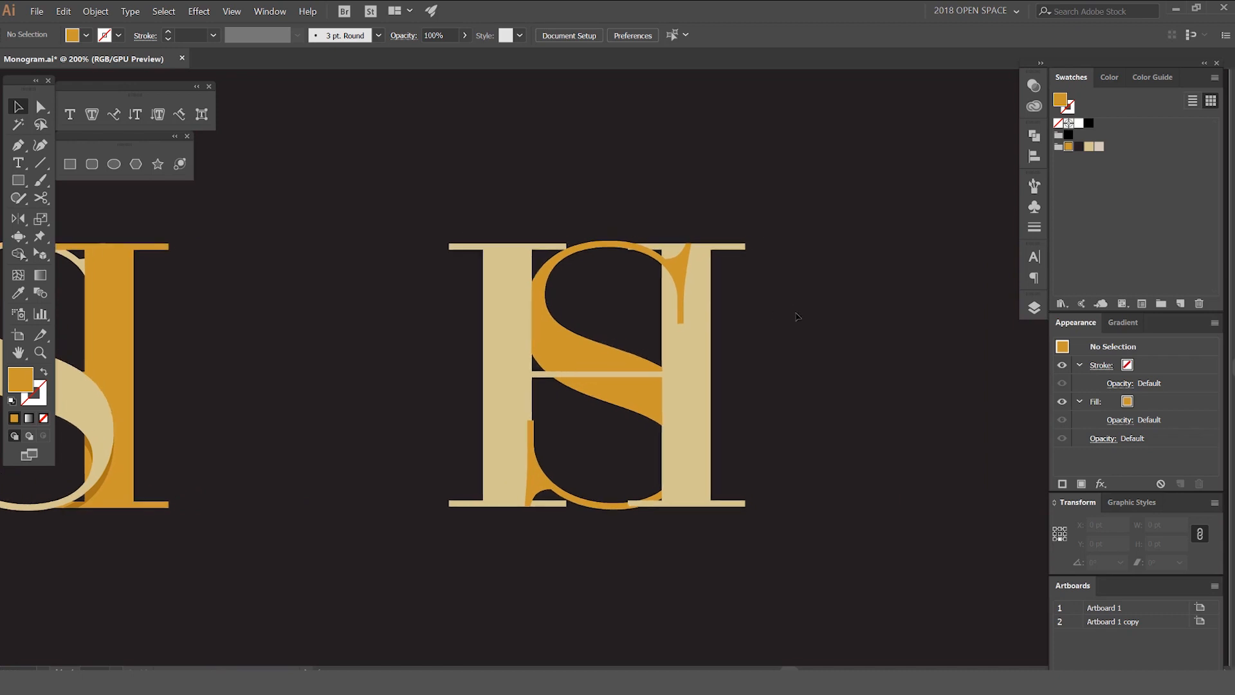
pyautogui.moveTo(794, 342)
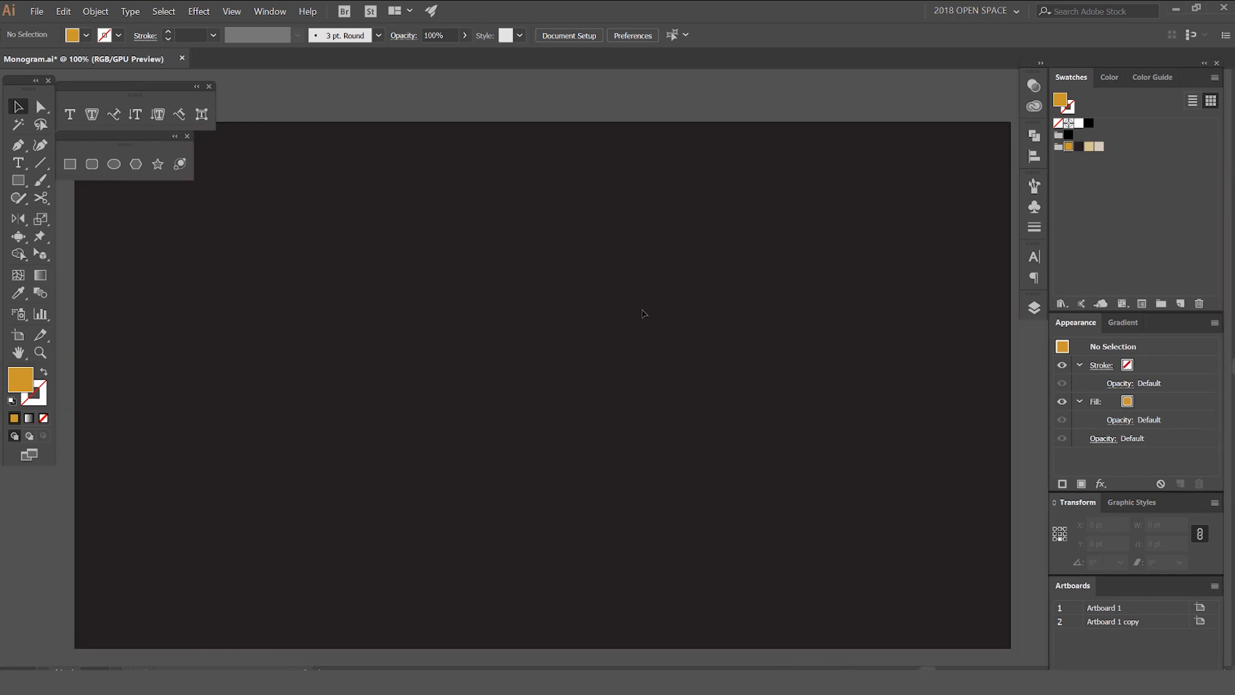
# - Create a text object on the dark artboard reading SH in the large gold serif face
pyautogui.click(18, 163)
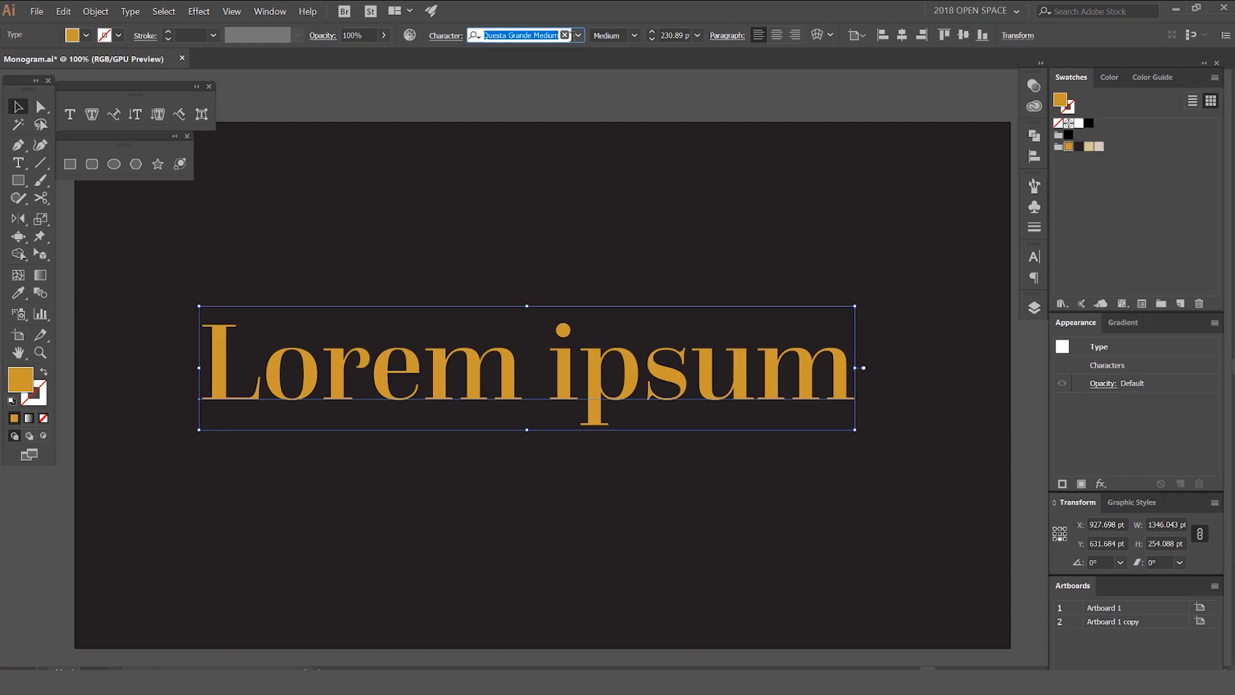
pyautogui.click(576, 34)
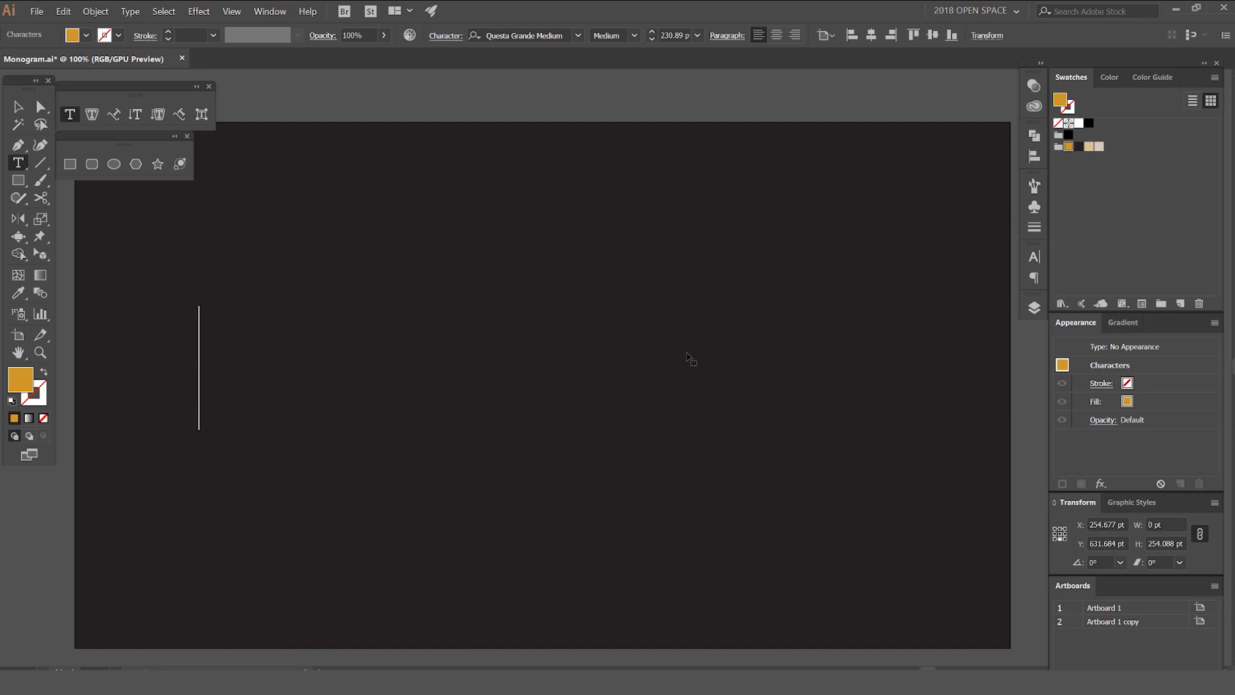
pyautogui.write('SHG')
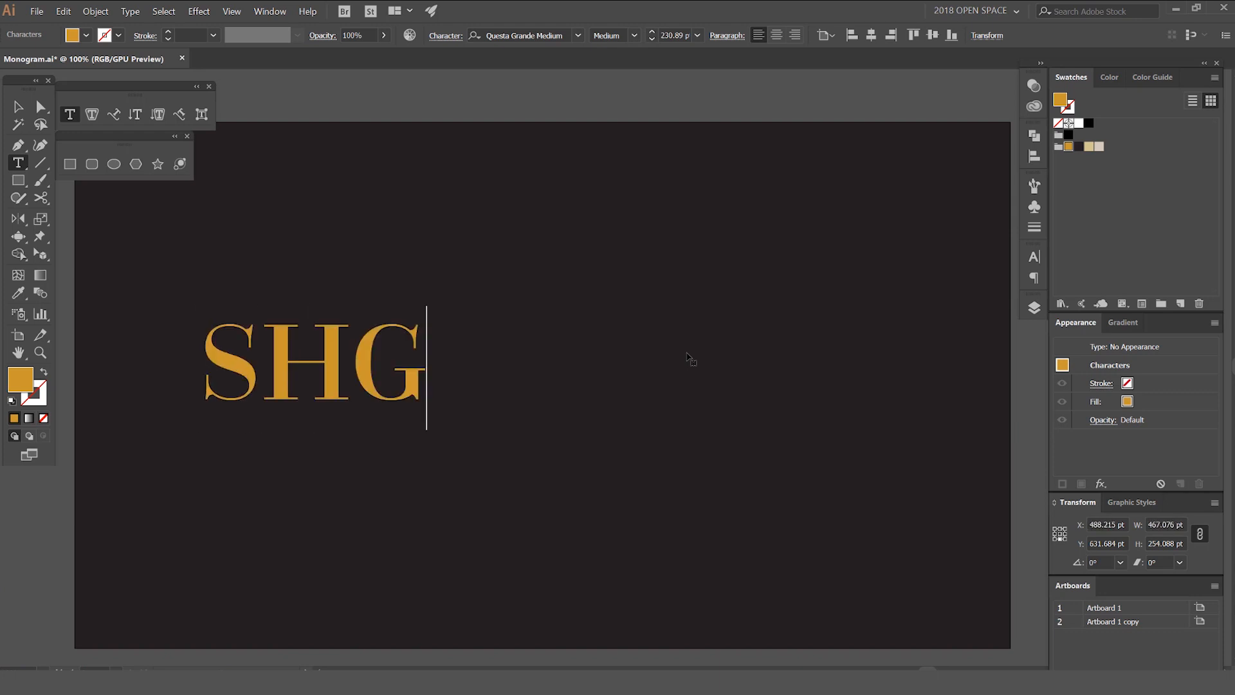
pyautogui.click(17, 107)
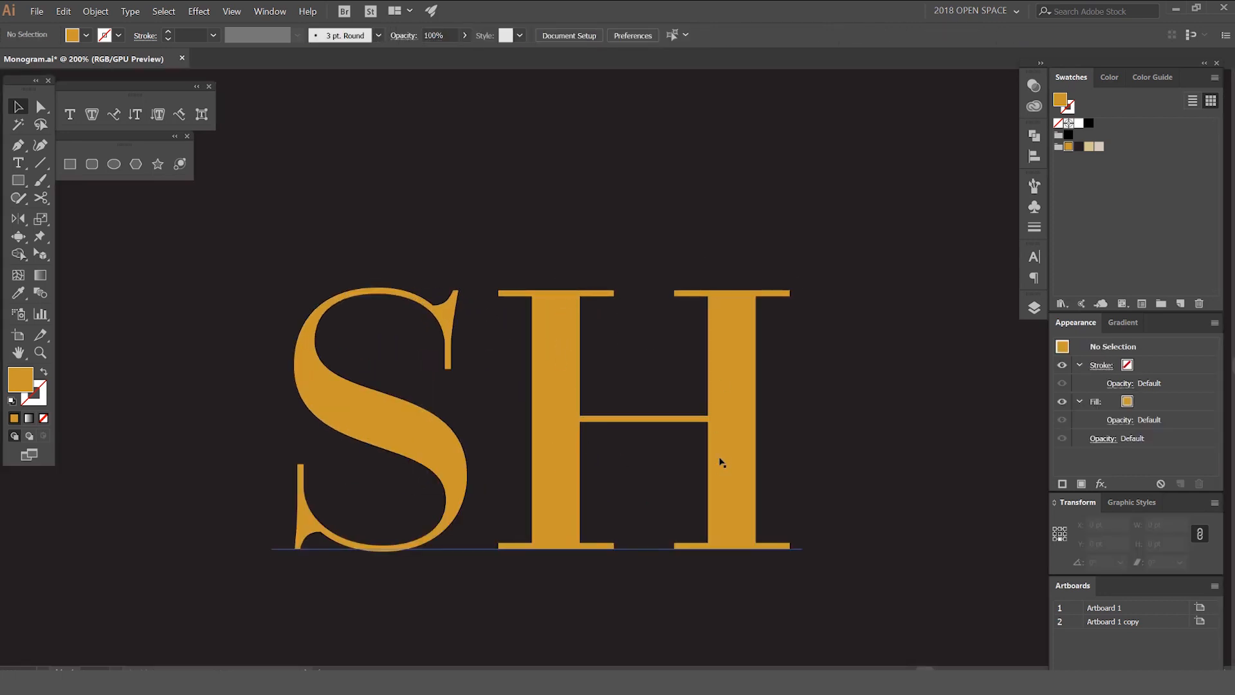
pyautogui.moveTo(490, 337)
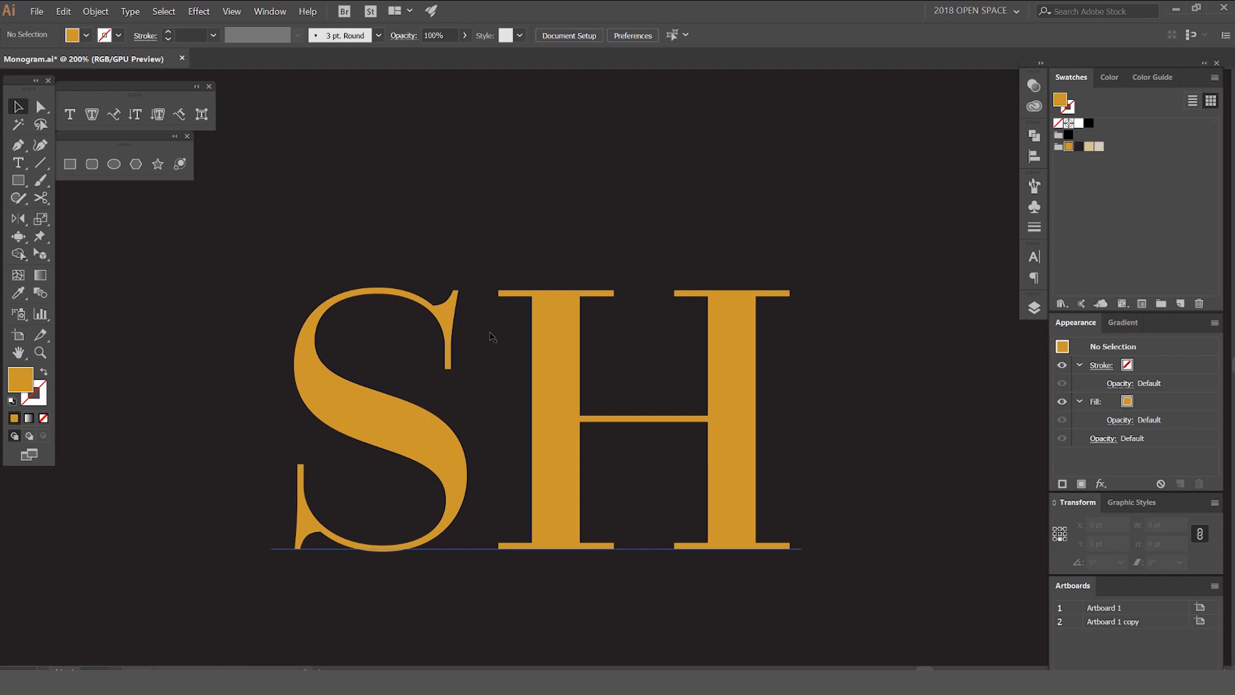
pyautogui.moveTo(612, 317)
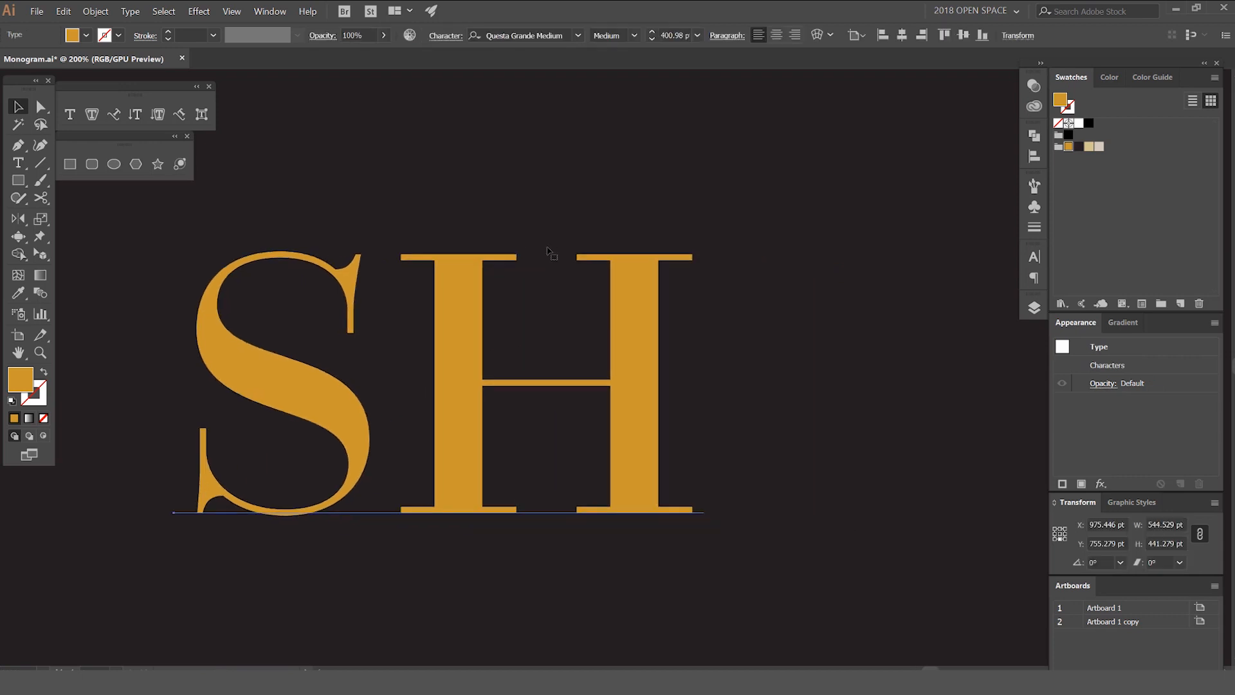
# - Convert the SH lettering to outlines via Type > Create Outlines
pyautogui.click(129, 11)
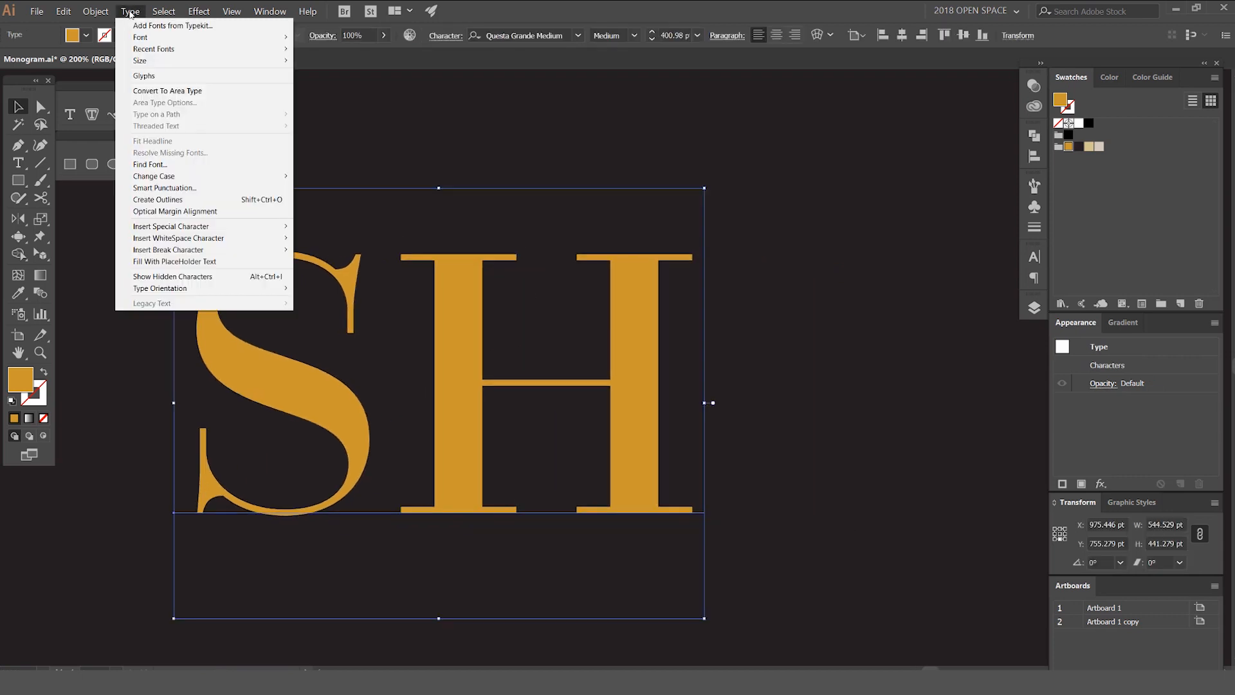
pyautogui.moveTo(187, 202)
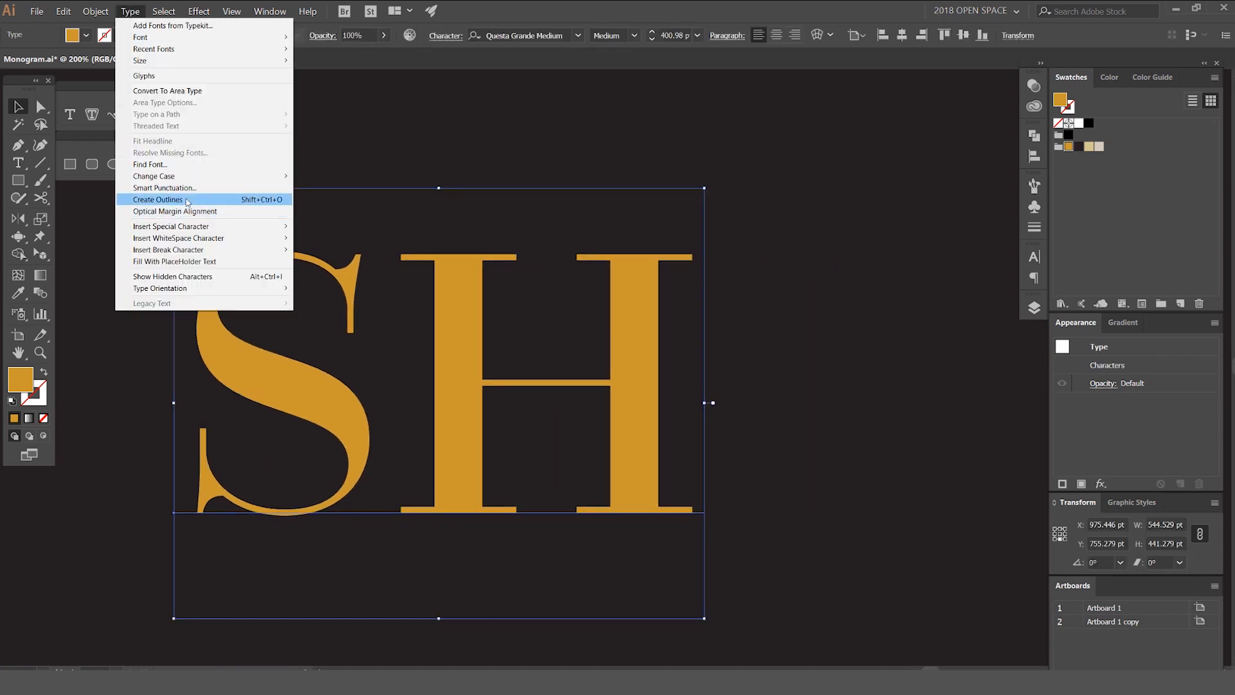
pyautogui.click(158, 199)
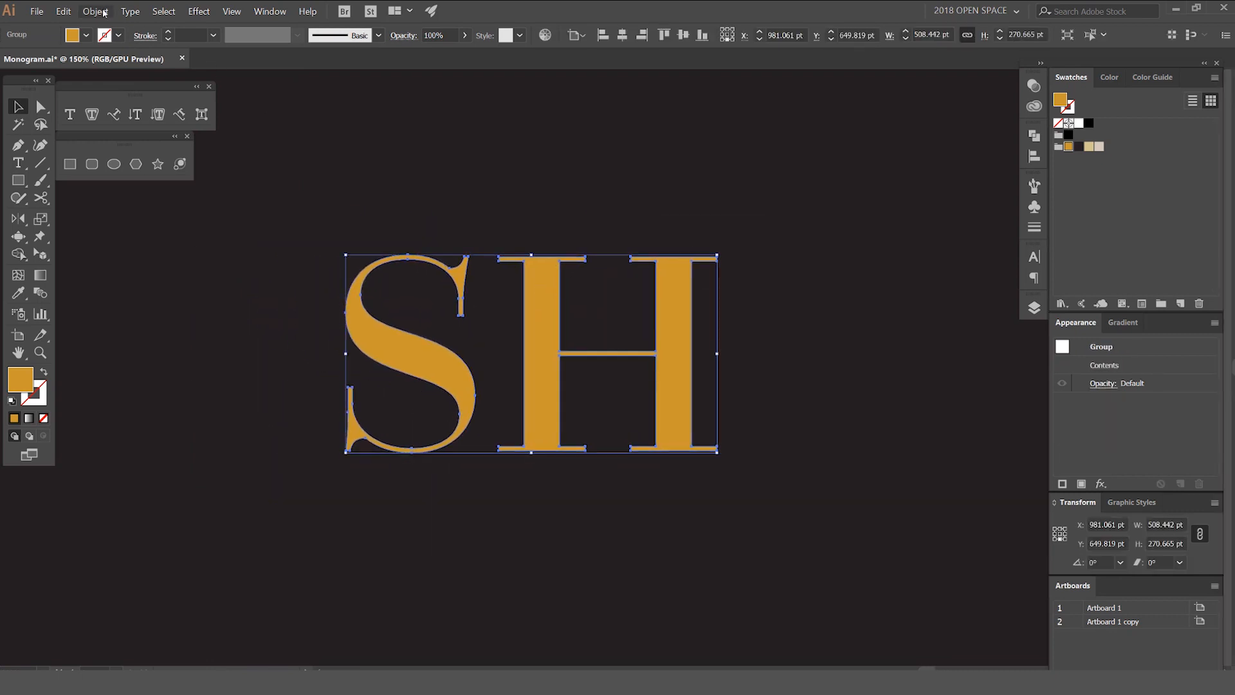
pyautogui.click(94, 11)
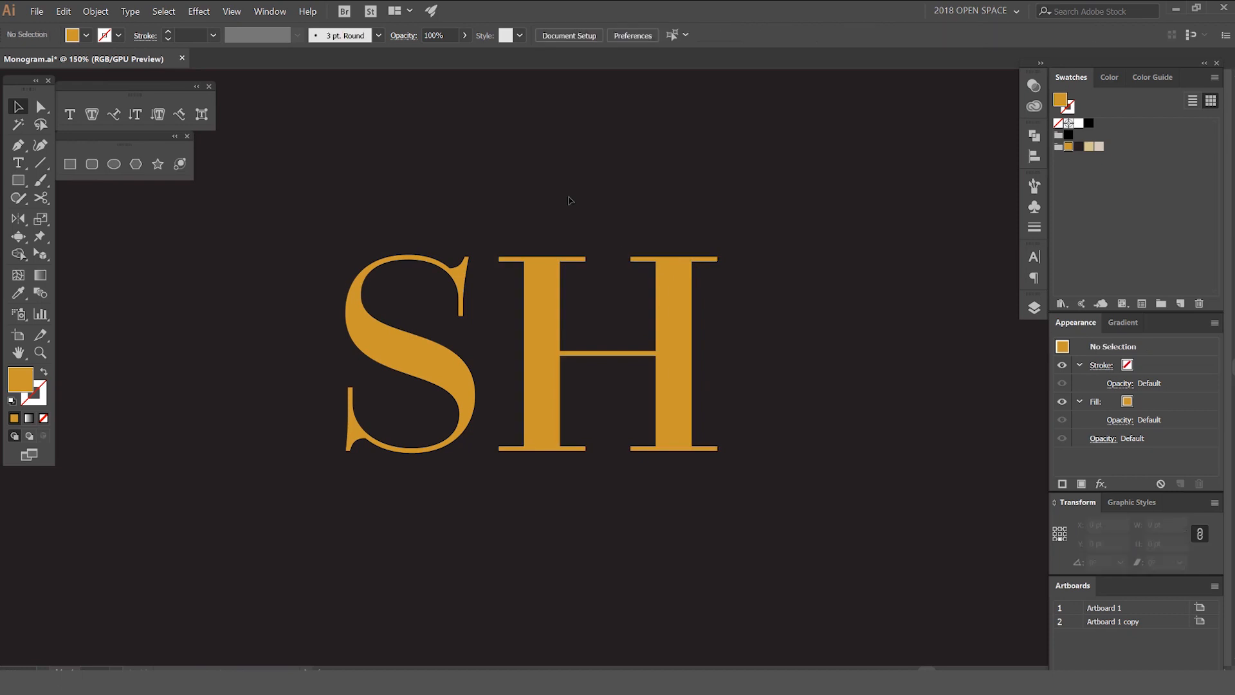
# - Fill the S with the cream swatch and centre it behind the gold H's strokes
pyautogui.click(409, 350)
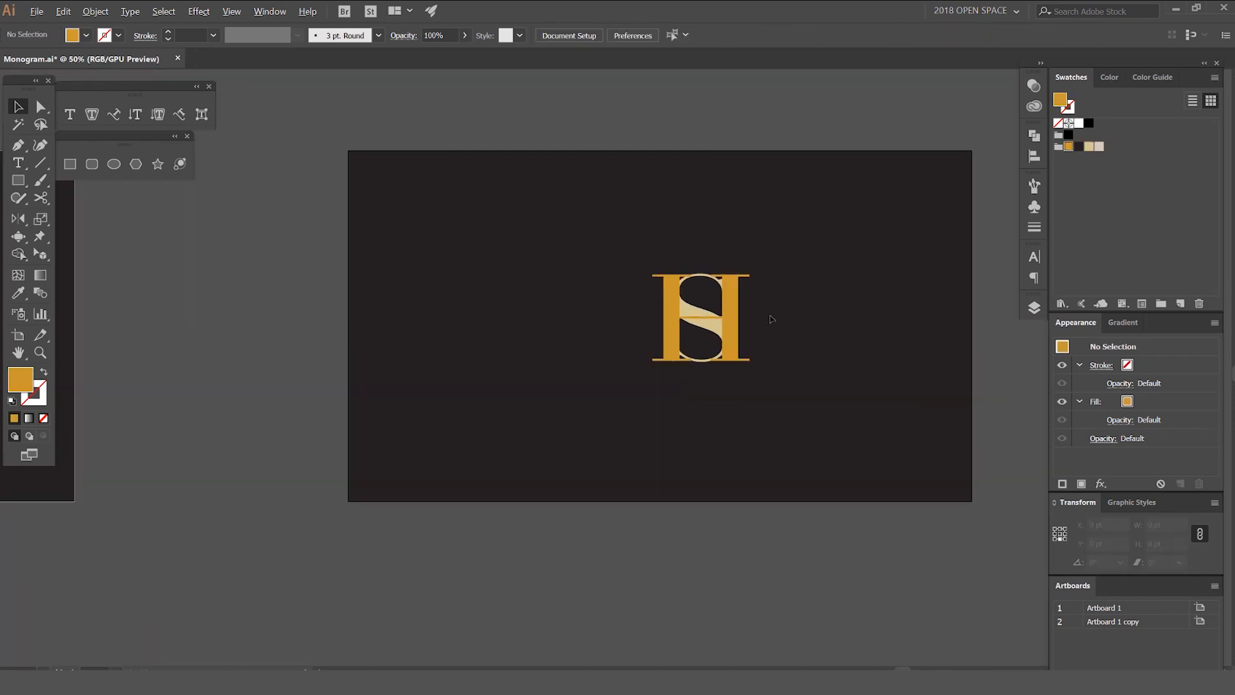
pyautogui.click(700, 316)
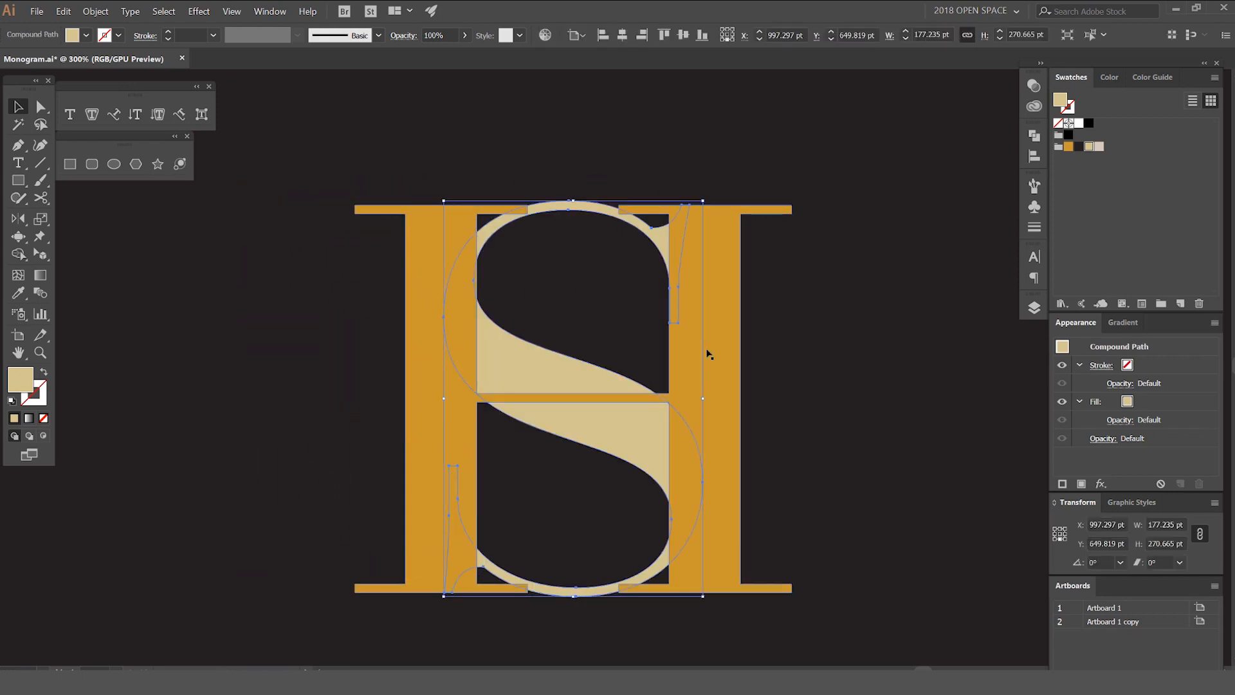
# - Paste a copy of the cream S in front, aligned exactly over the original inside the H
pyautogui.click(595, 194)
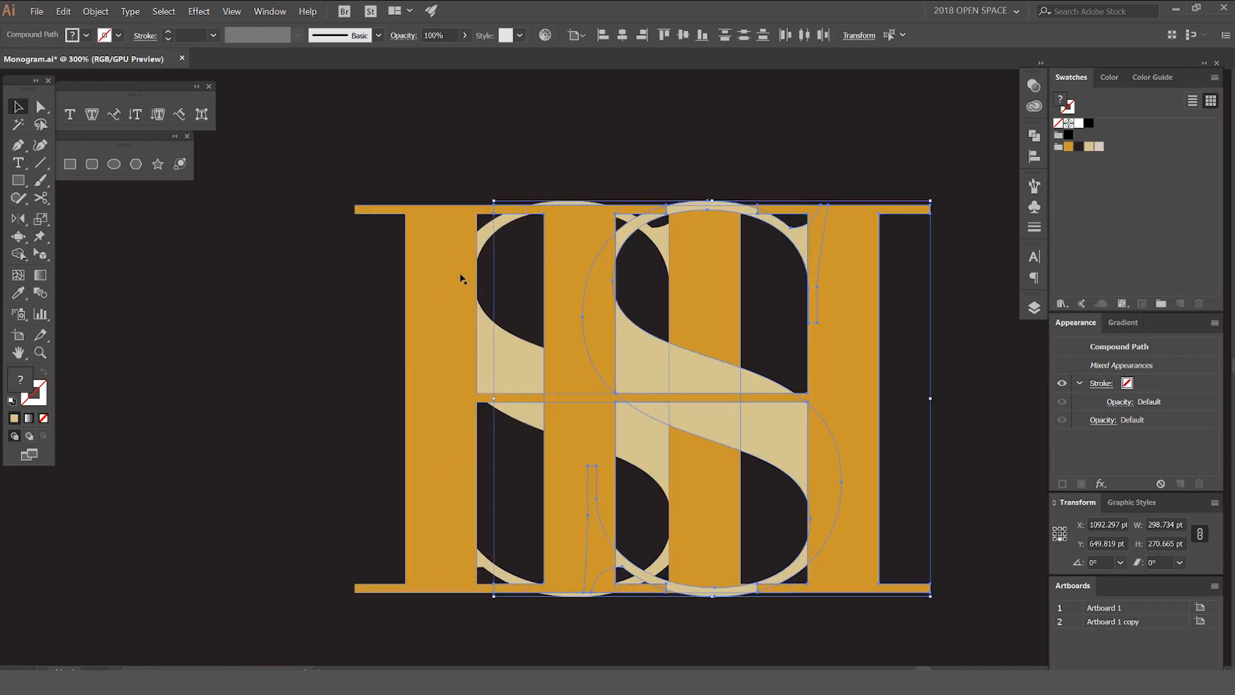
pyautogui.click(700, 151)
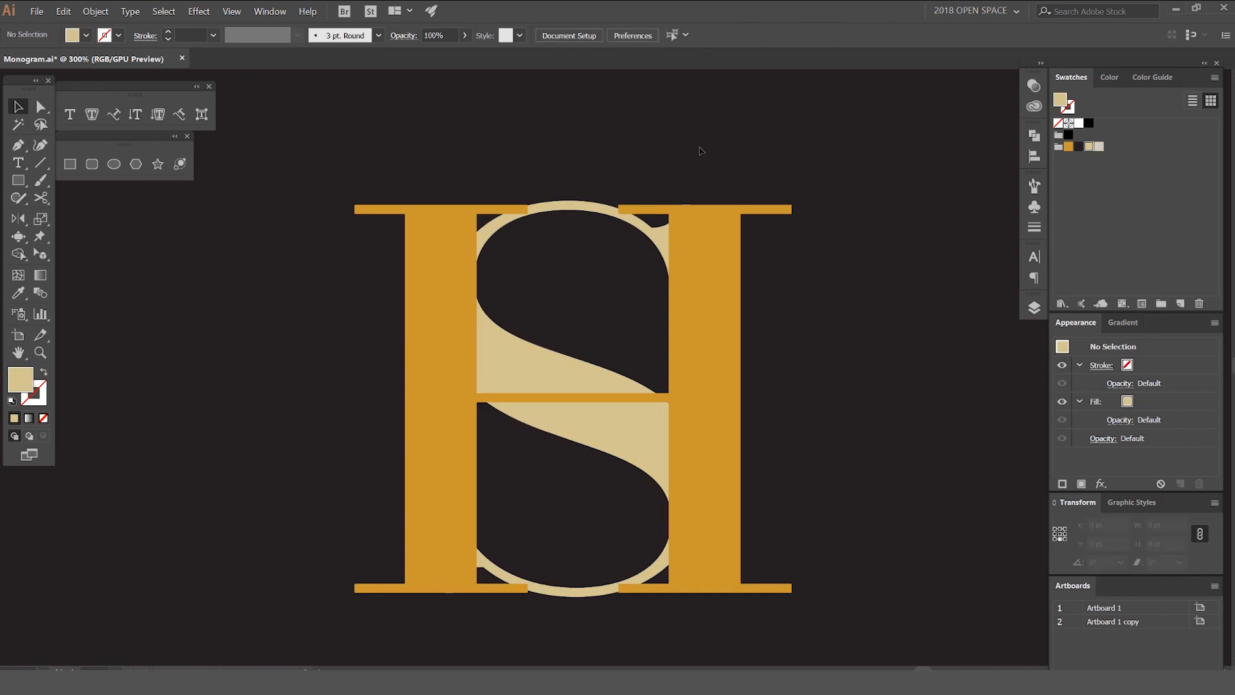
pyautogui.moveTo(674, 422)
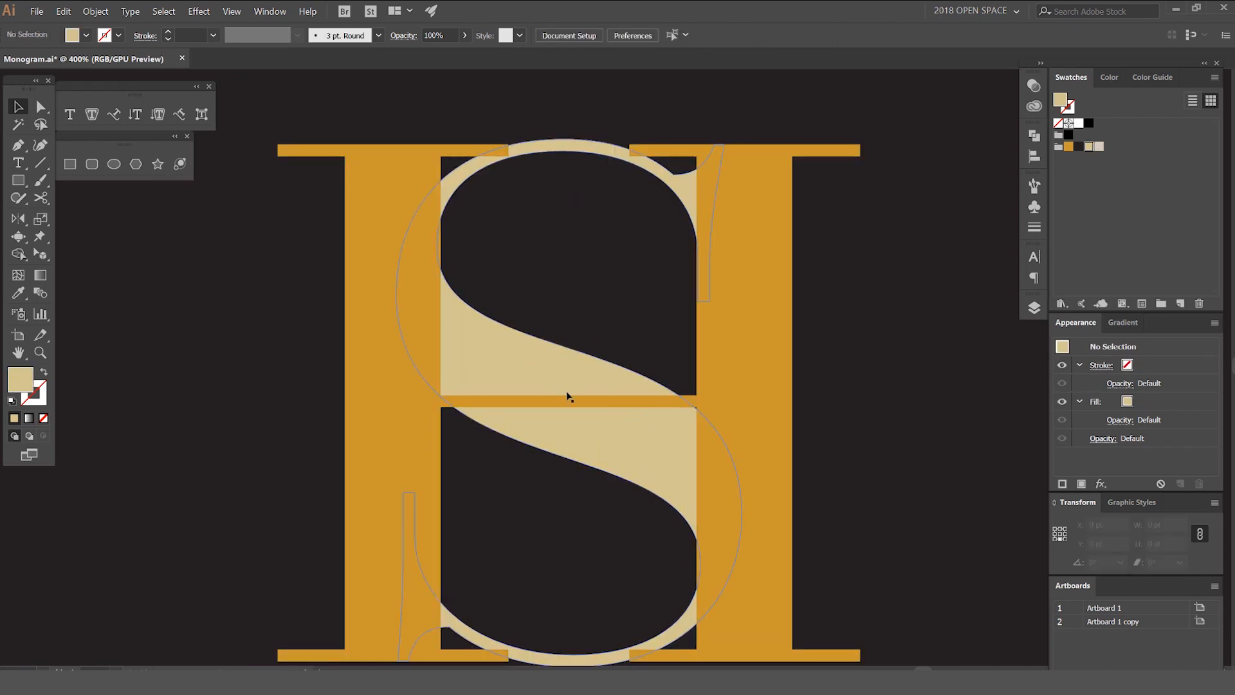
pyautogui.scroll(-3)
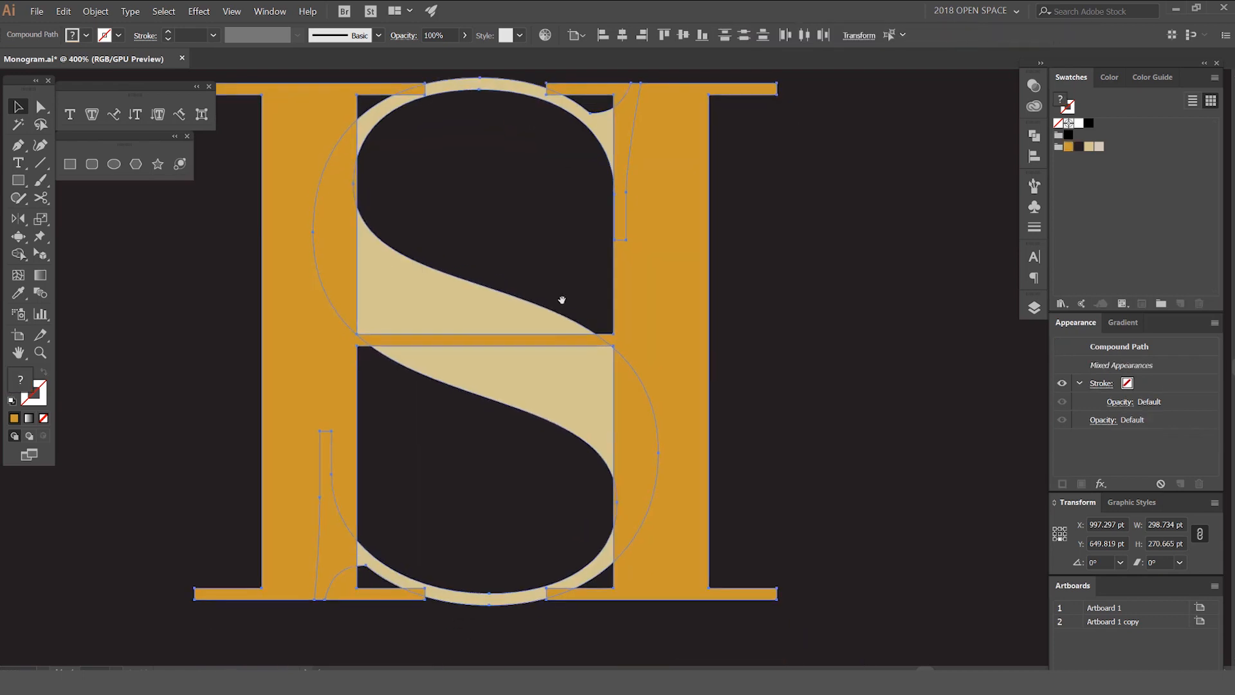
# - Merge the overlapping S regions with the Shape Builder into one cream S beside the H
pyautogui.click(18, 253)
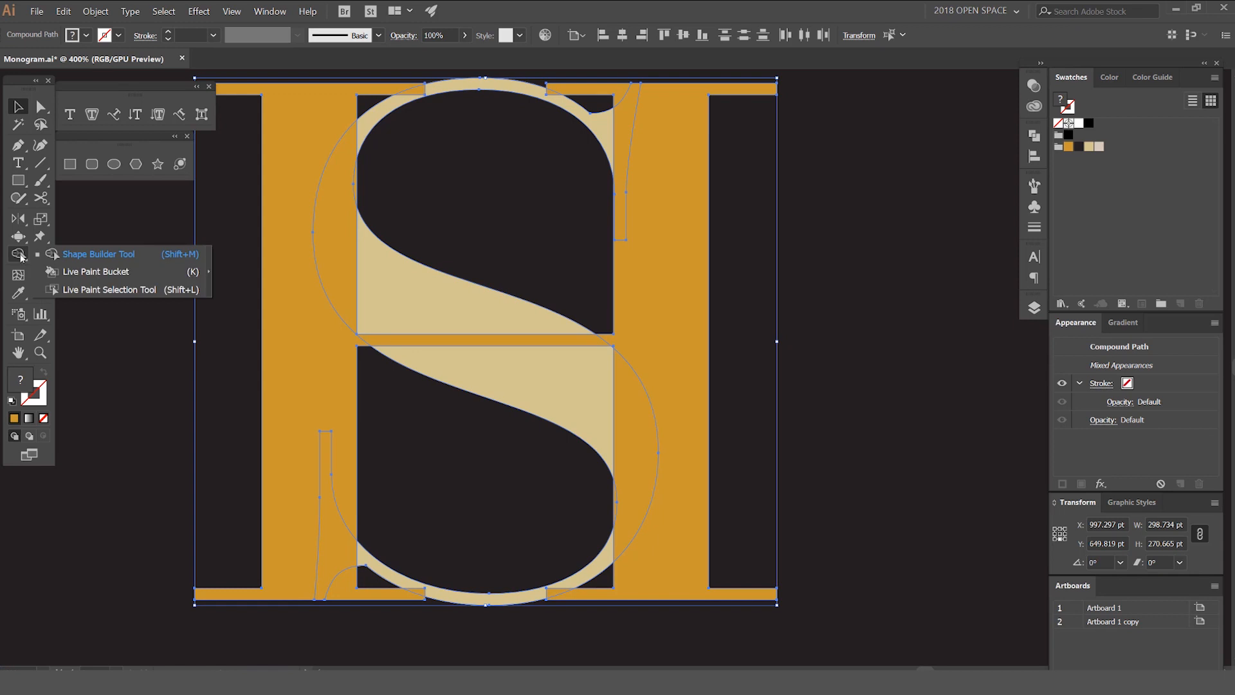
pyautogui.moveTo(146, 259)
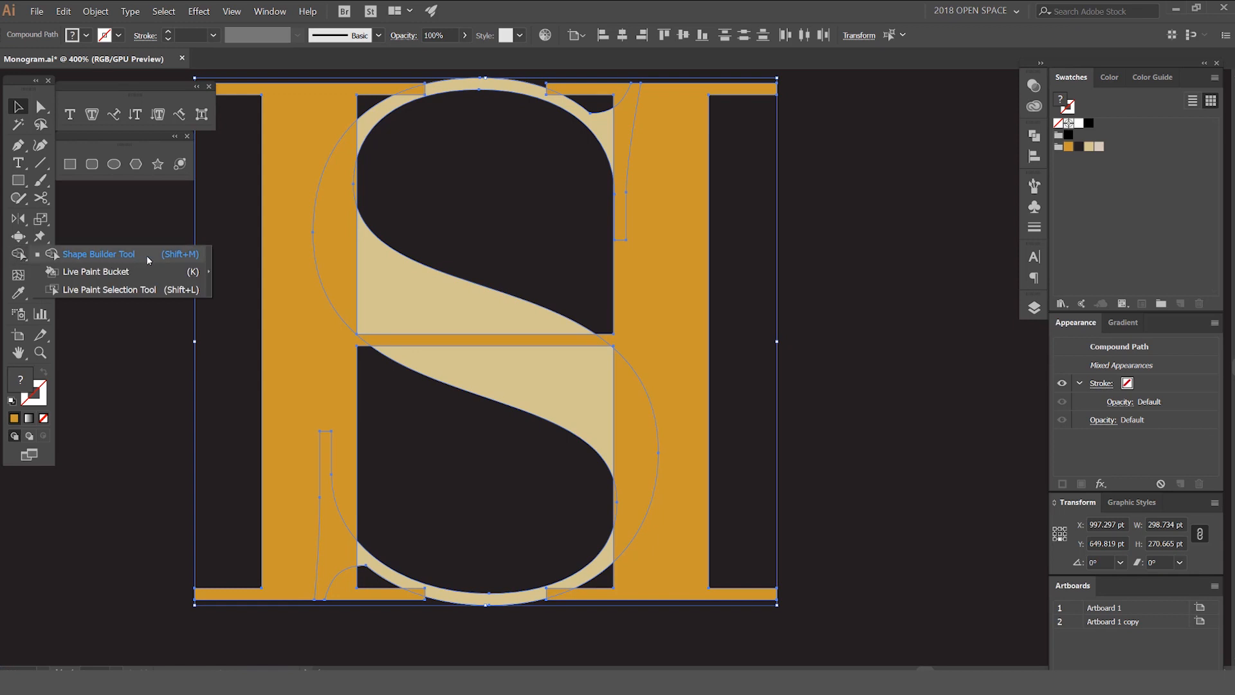
pyautogui.moveTo(17, 254)
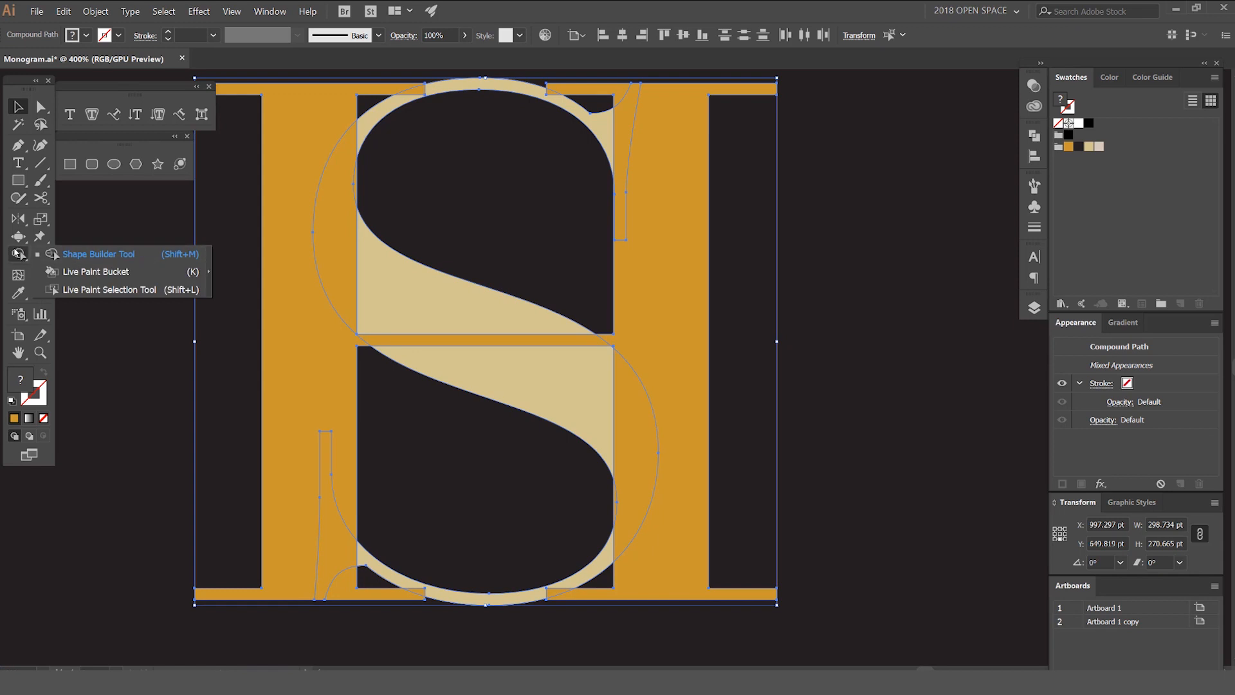
pyautogui.click(95, 272)
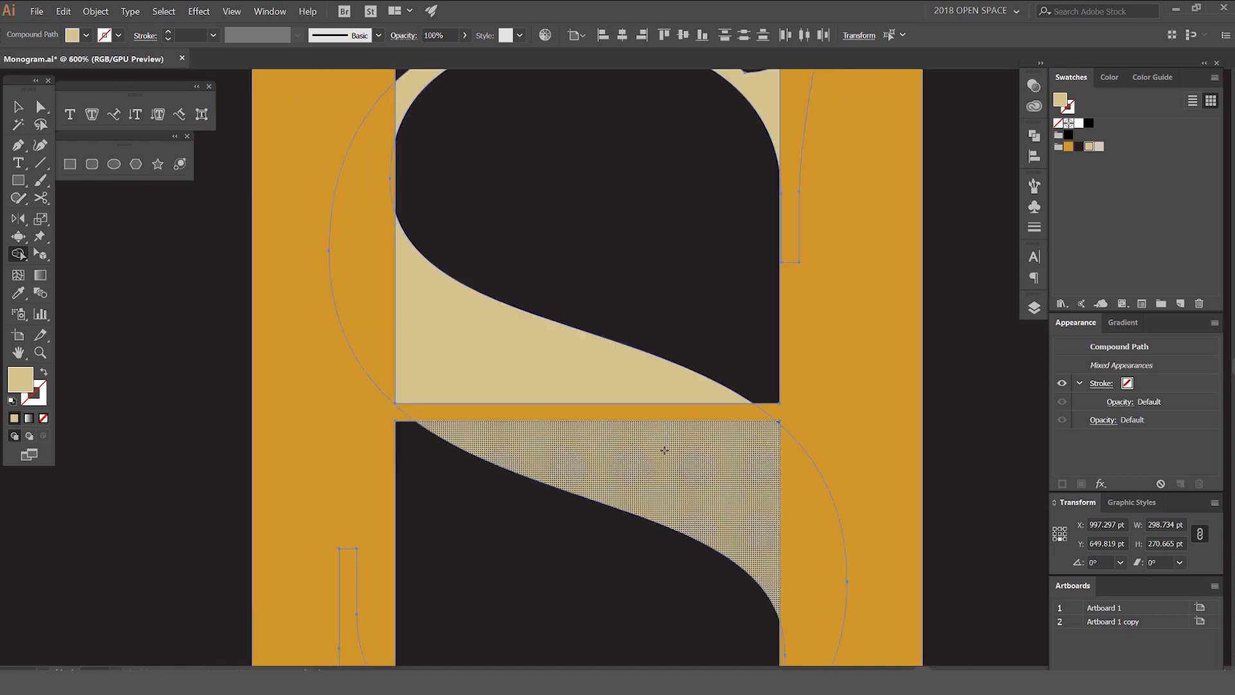
pyautogui.scroll(-3)
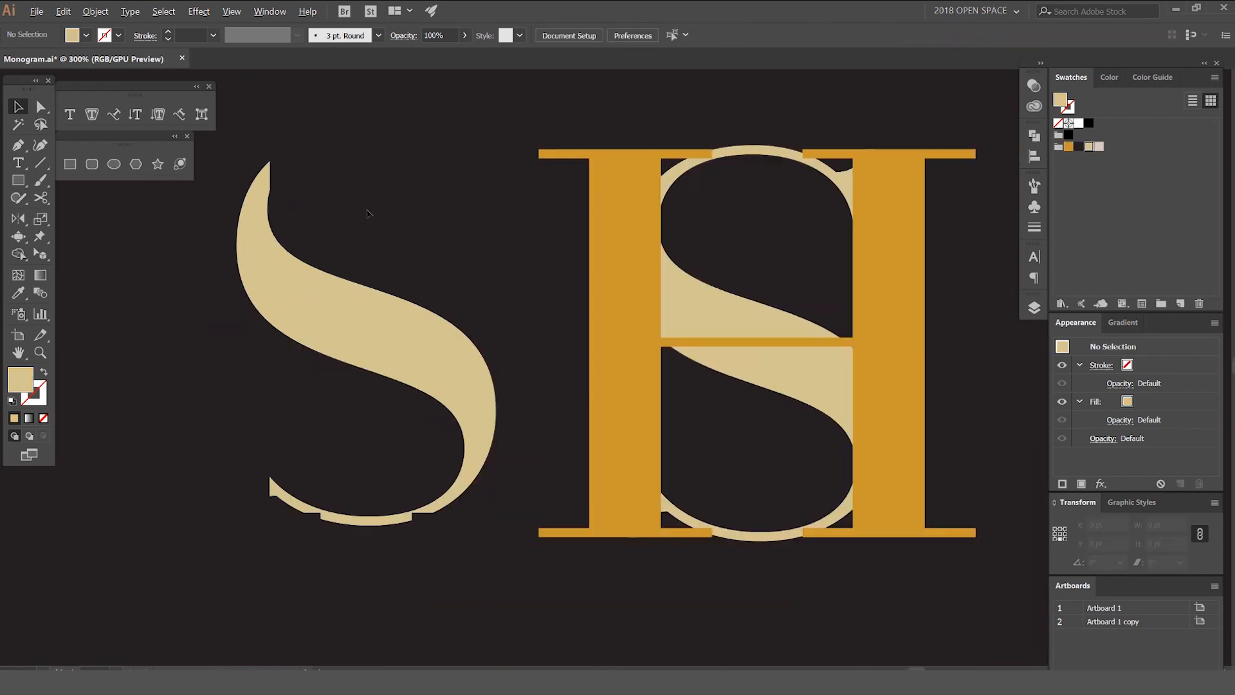
# - Move the separated cream S stroke back over the H, weaving across its stems
pyautogui.click(378, 331)
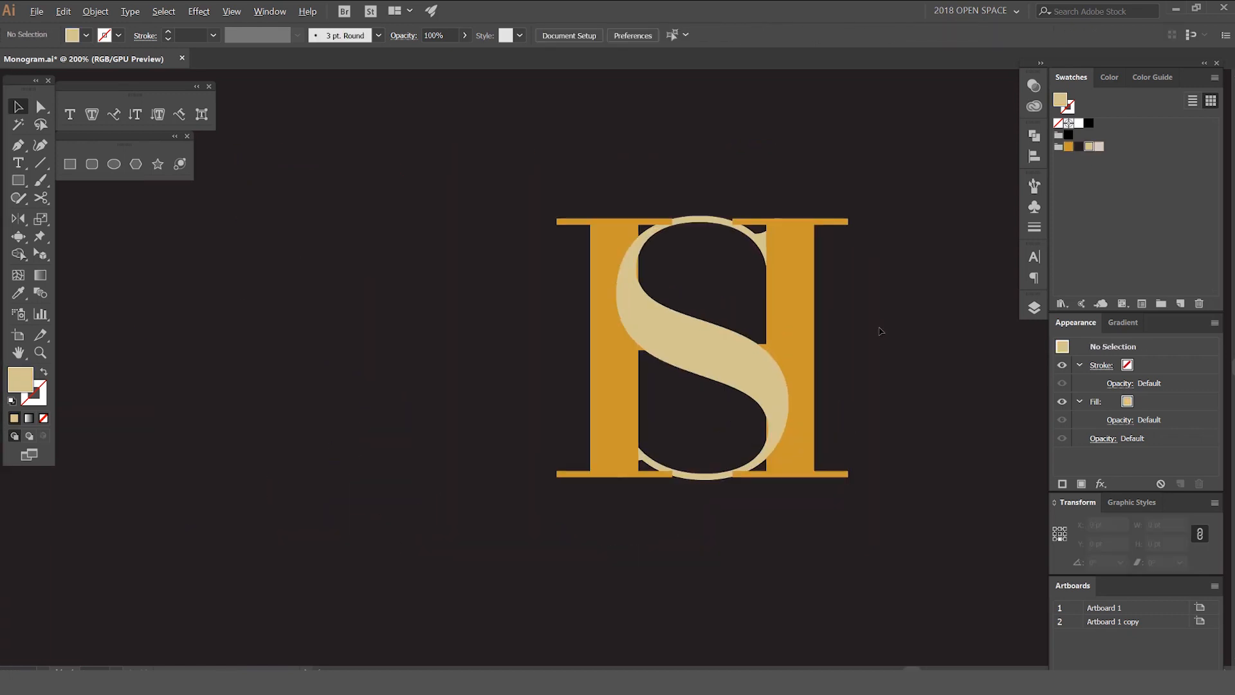
pyautogui.scroll(-3)
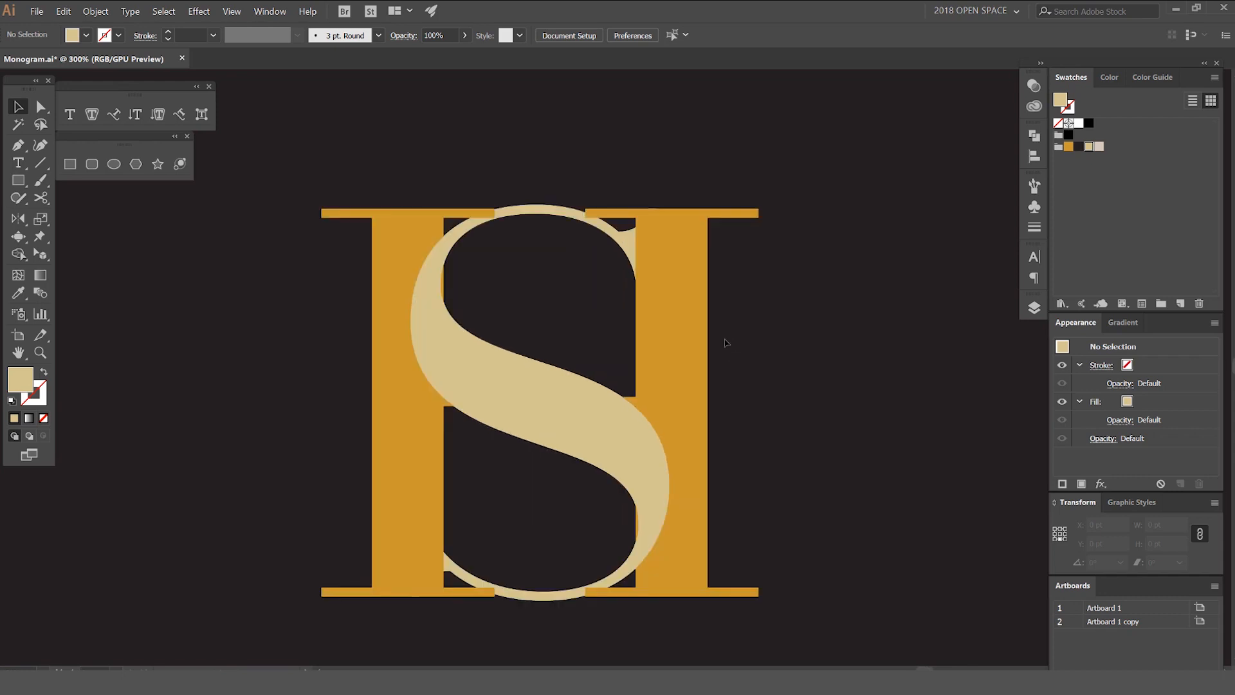
pyautogui.moveTo(796, 265)
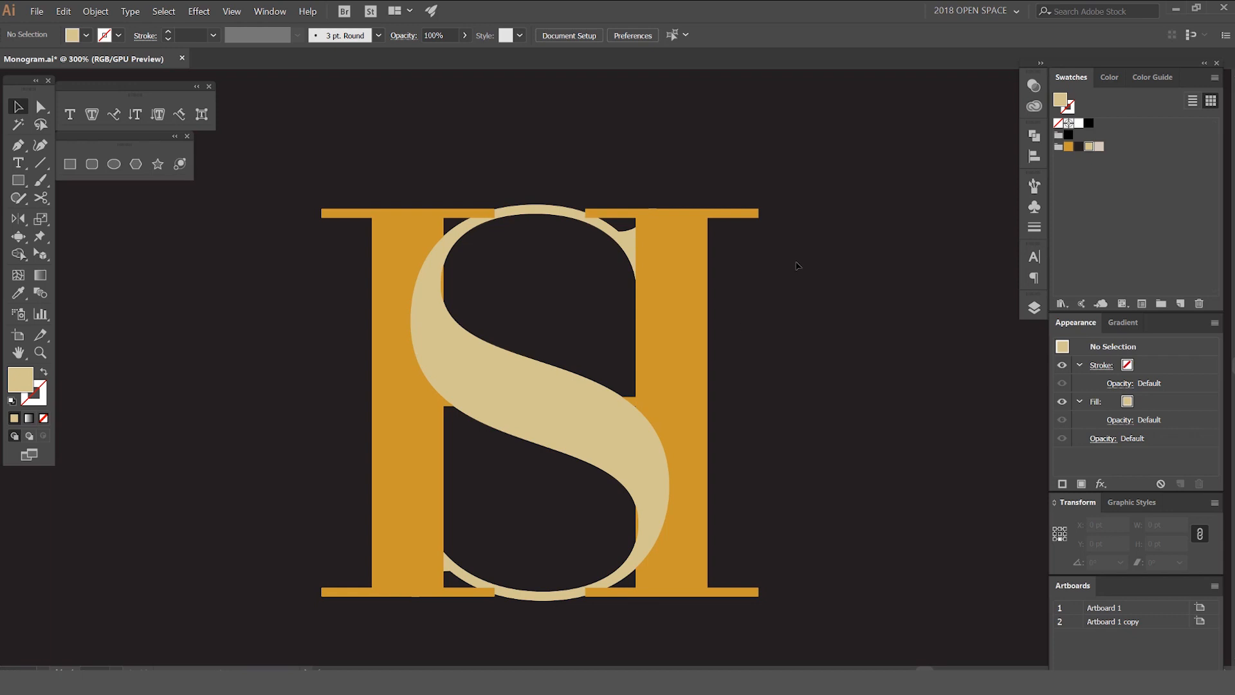
pyautogui.click(552, 355)
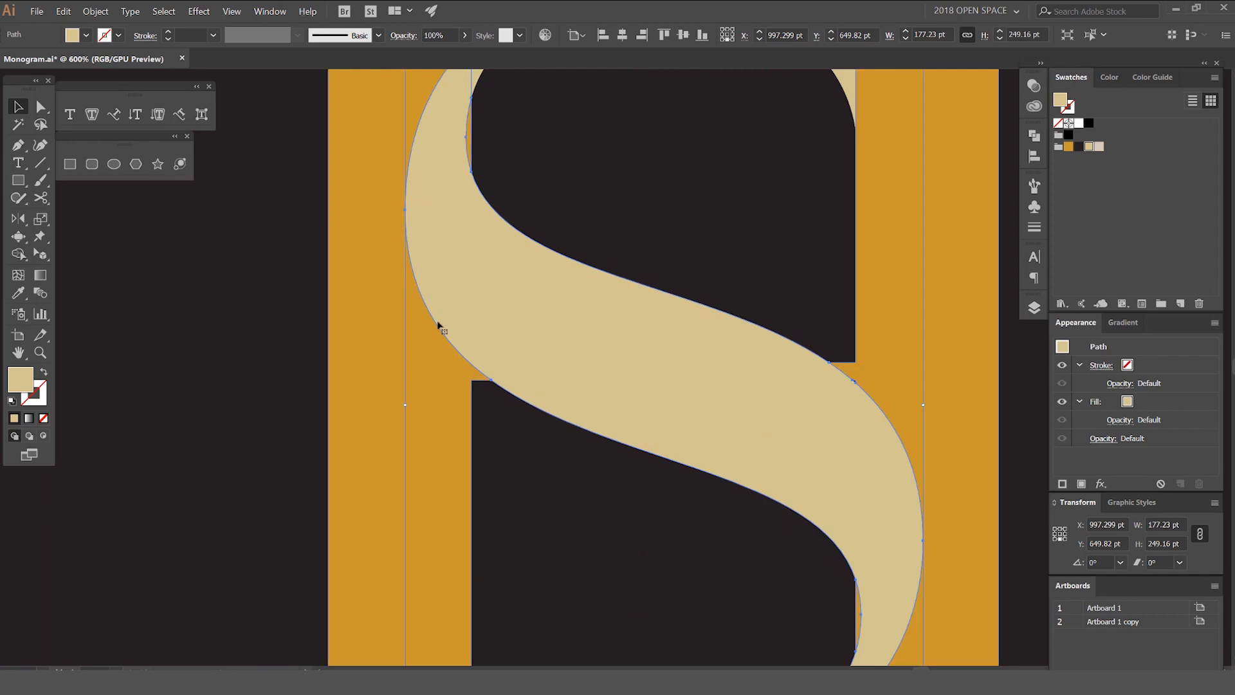
# - Paste an S copy behind, offset slightly downward, blended Multiply at 50% opacity as a shadow
pyautogui.press('ctrl+minus')
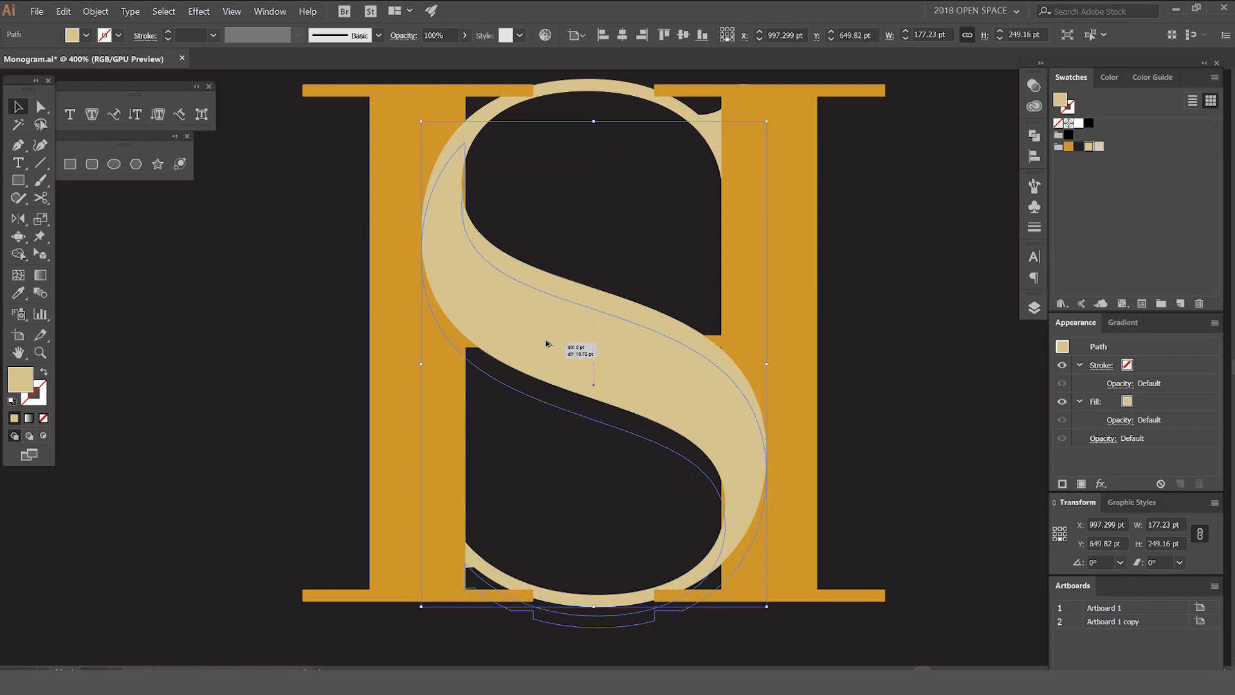
pyautogui.moveTo(548, 347); pyautogui.dragTo(543, 340)
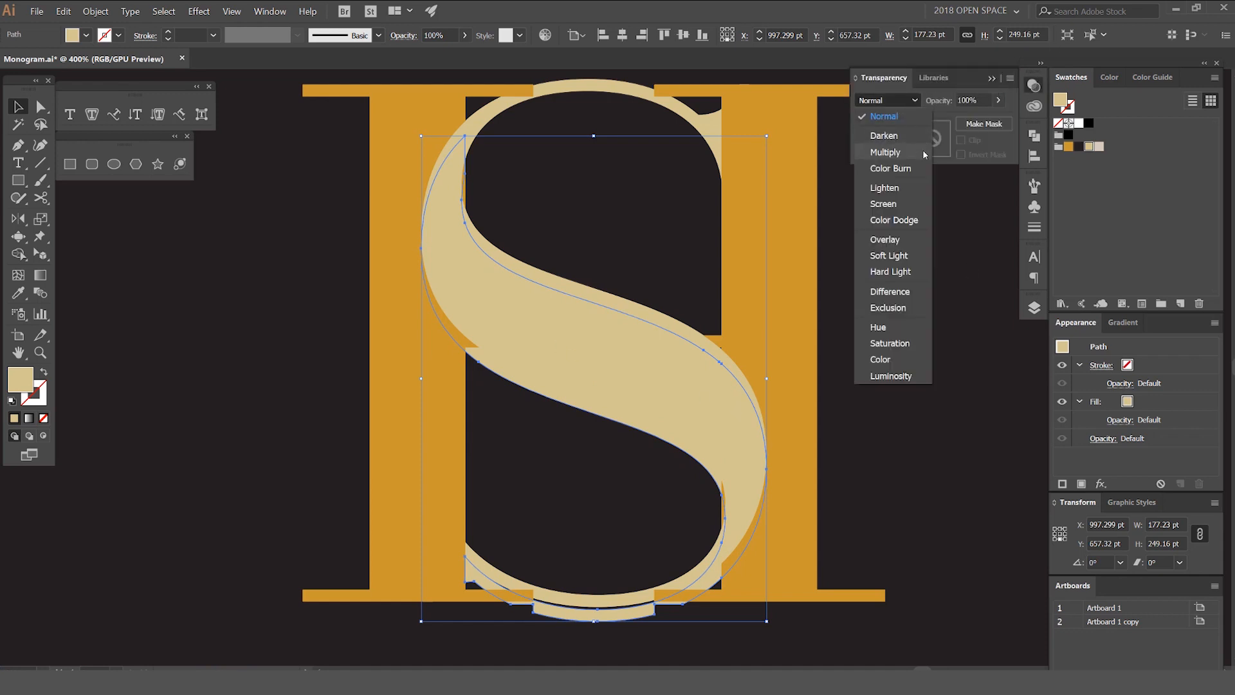
pyautogui.click(886, 152)
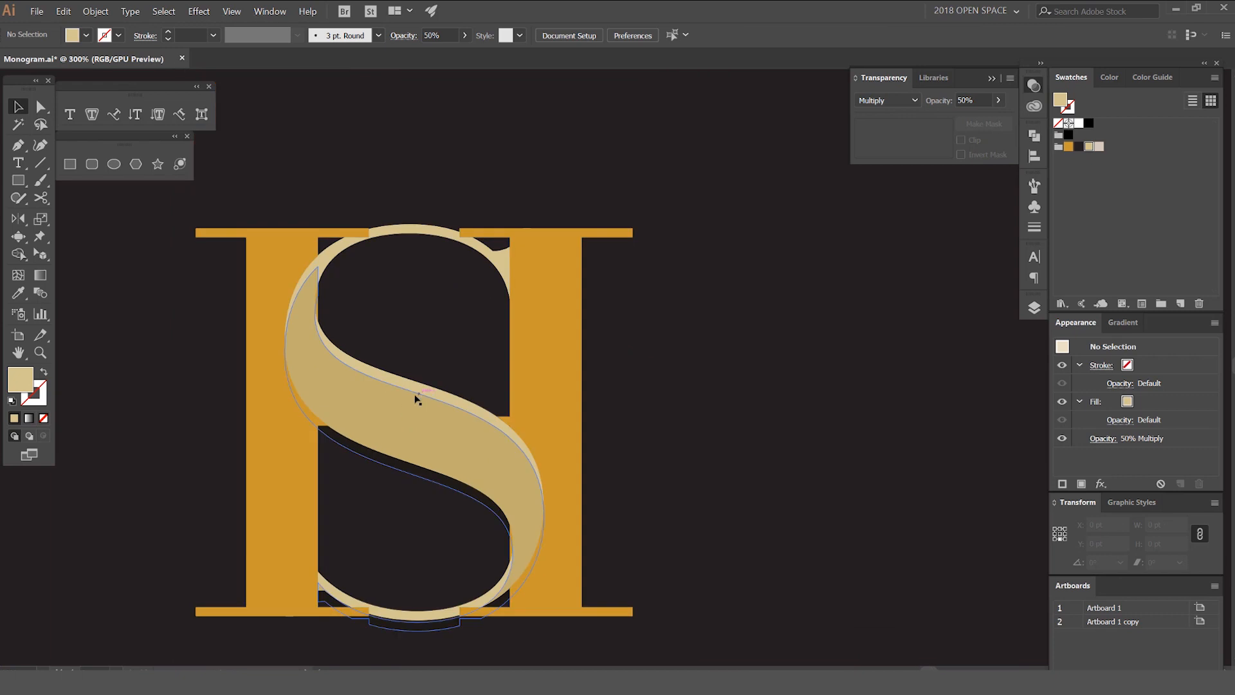
pyautogui.click(416, 394)
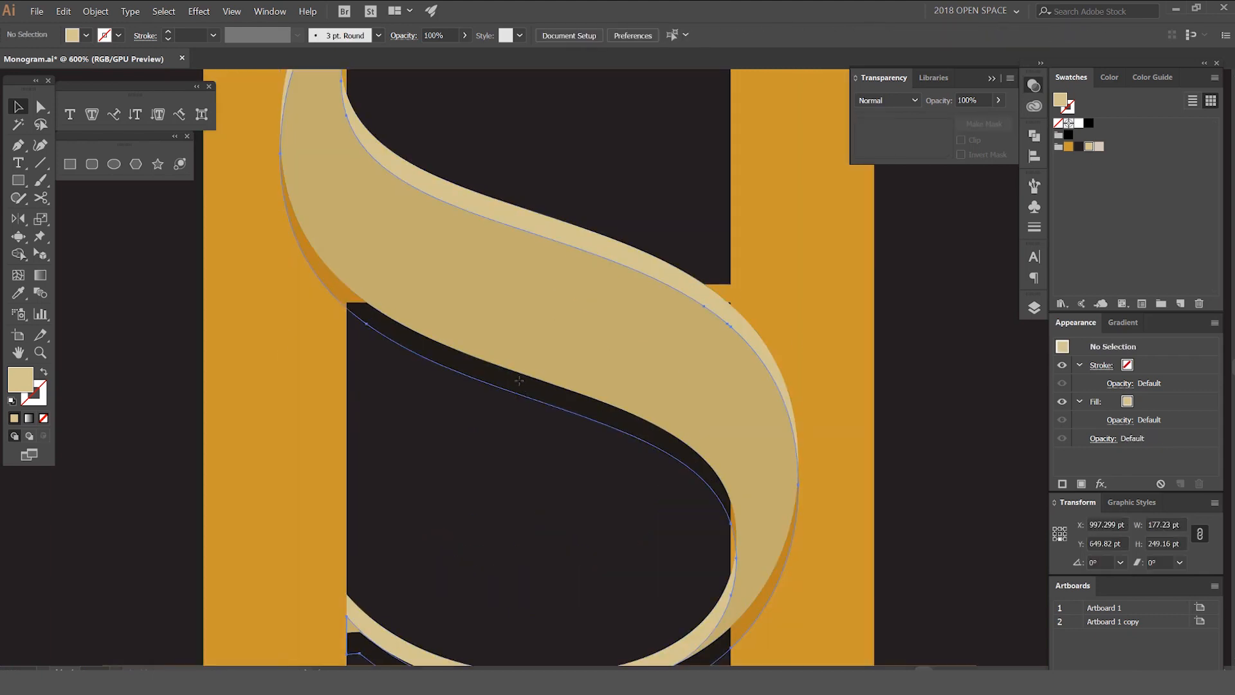
# - Trim the S's multiply shadow with the Shape Builder so it shows only over the H
pyautogui.press('ctrl+a')
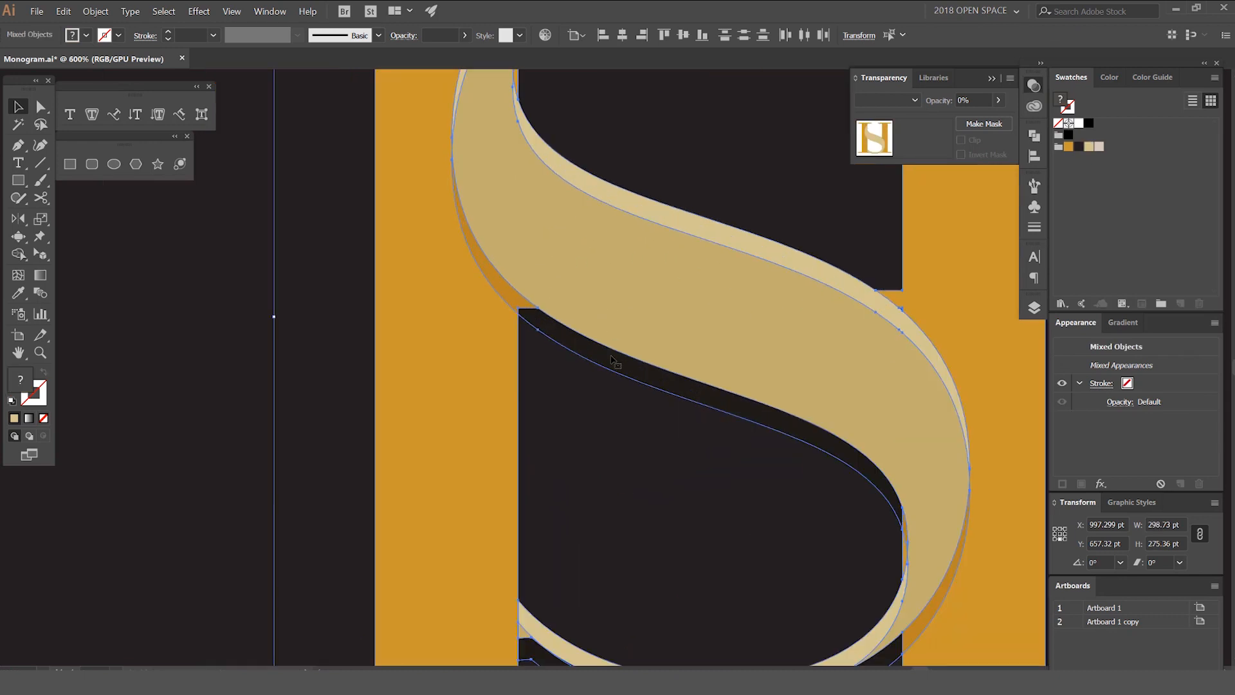
pyautogui.click(613, 363)
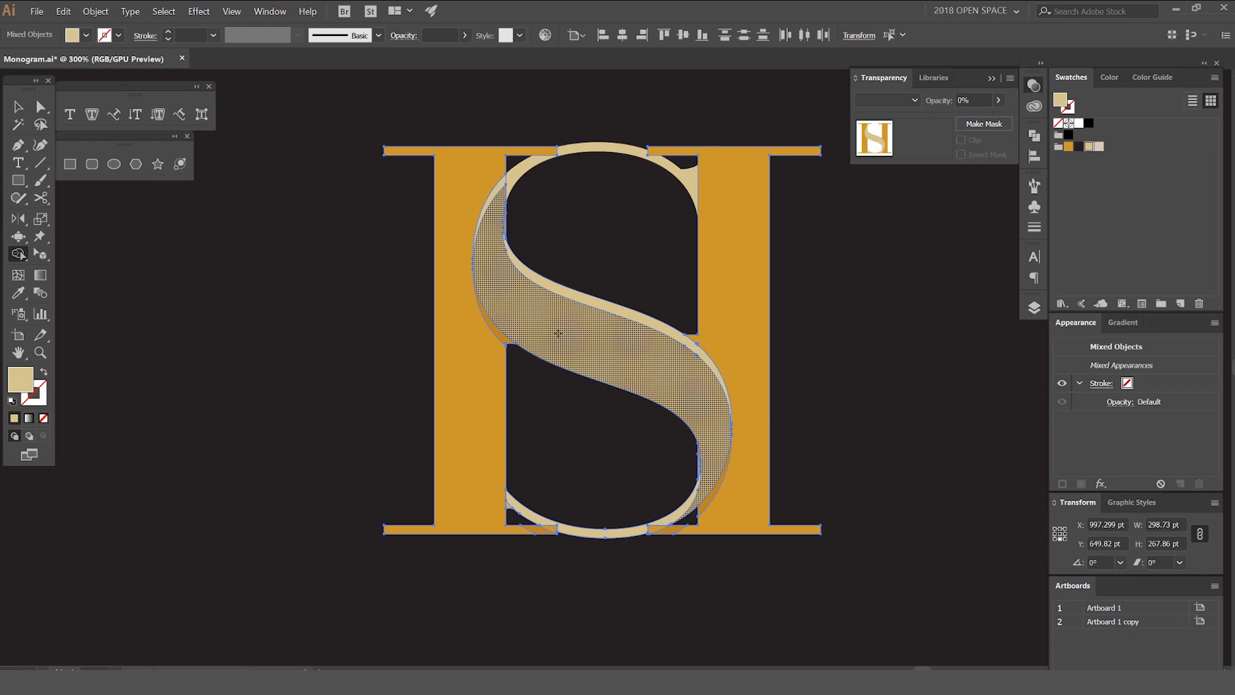
pyautogui.click(664, 346)
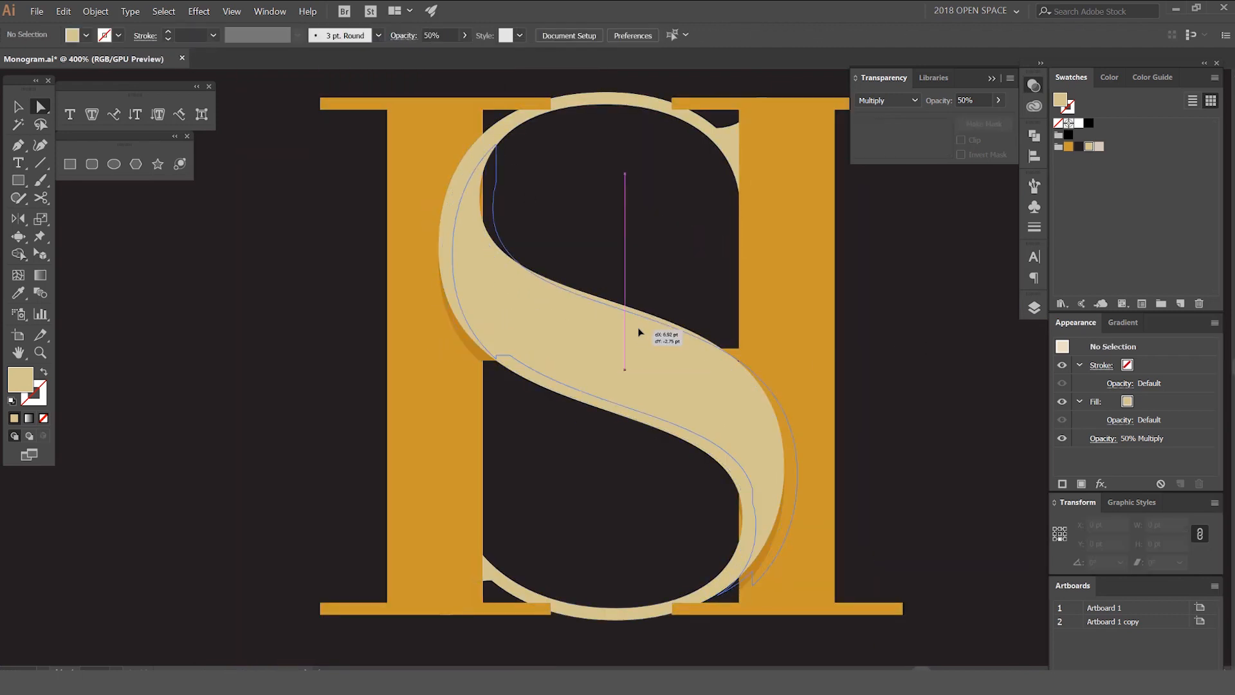
# - Scale the whole SH monogram down to sit small and centred on the dark artboard
pyautogui.click(552, 355)
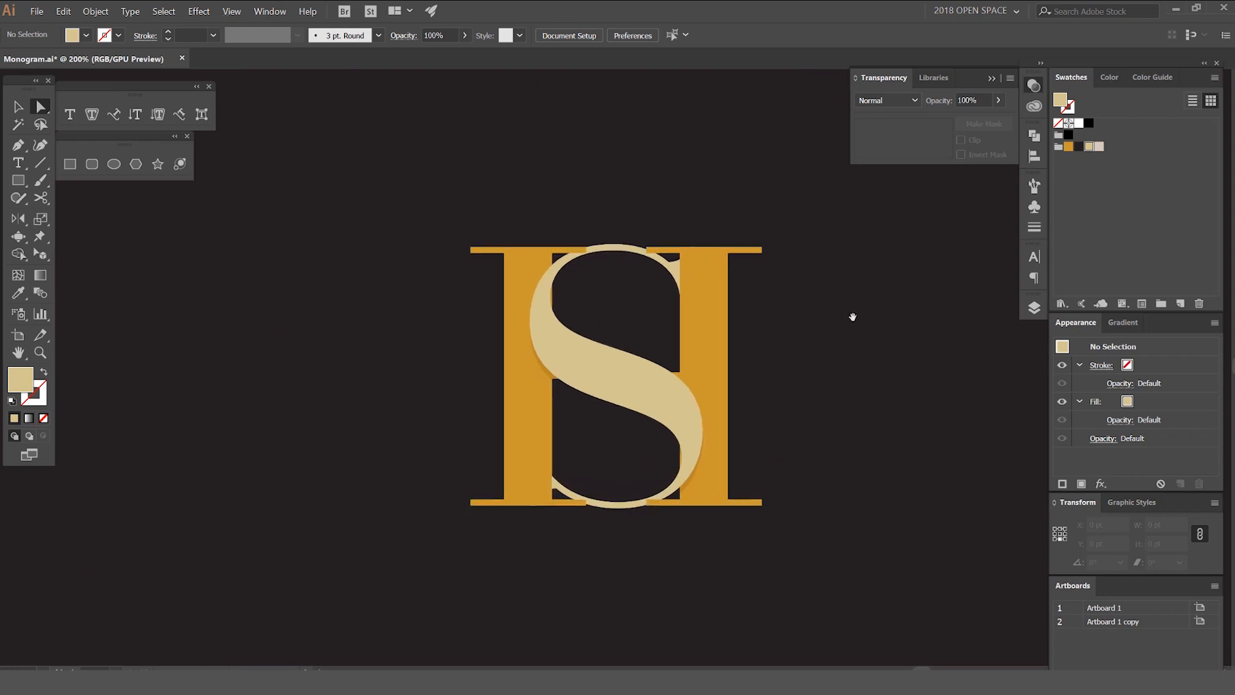
pyautogui.moveTo(835, 305)
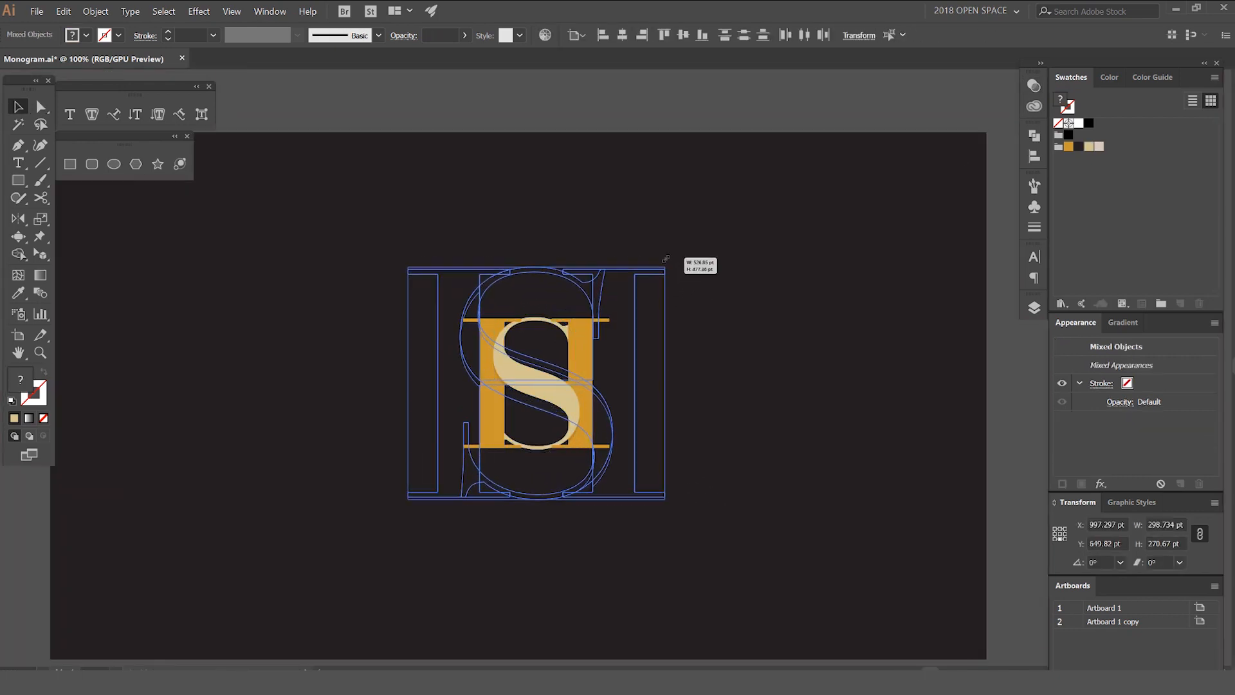
pyautogui.click(802, 296)
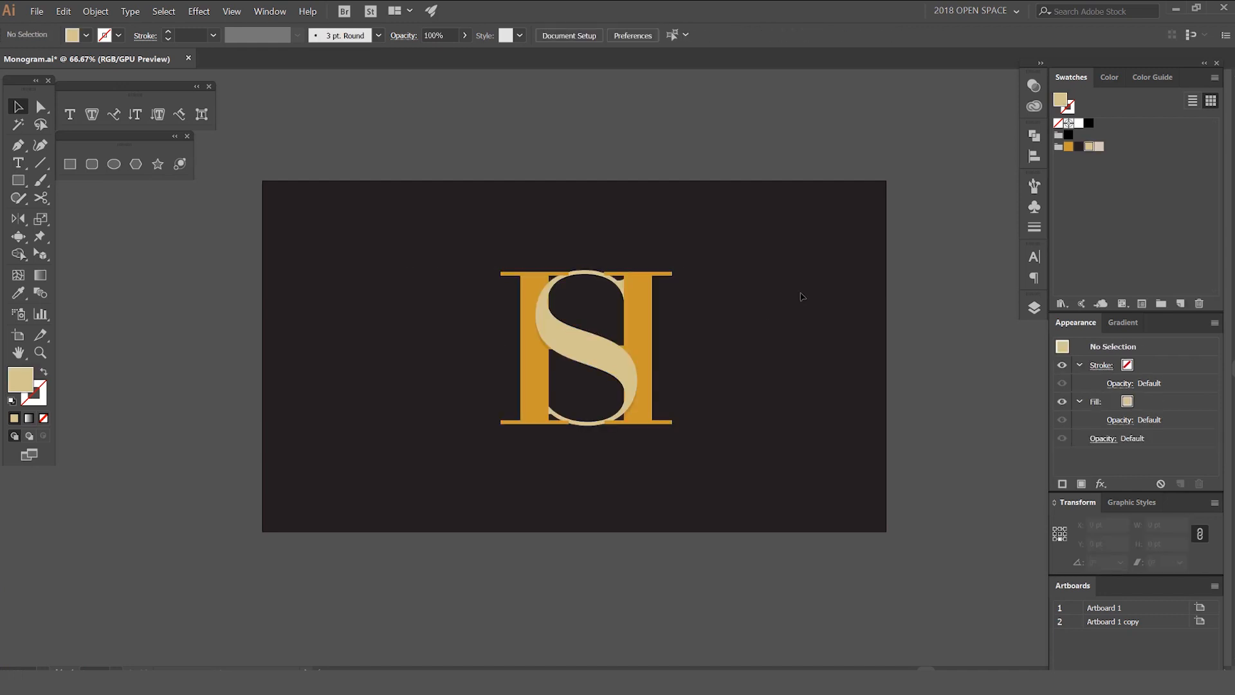